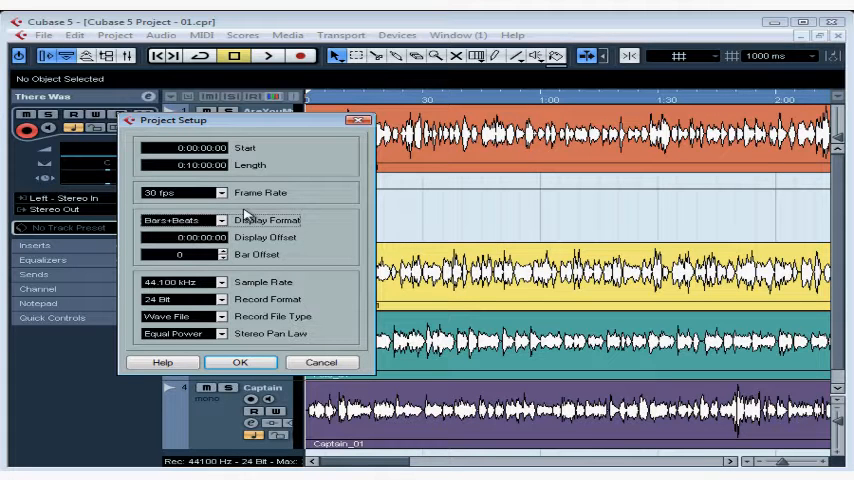
{"action": "mouse_move", "coordinate": [245, 192]}
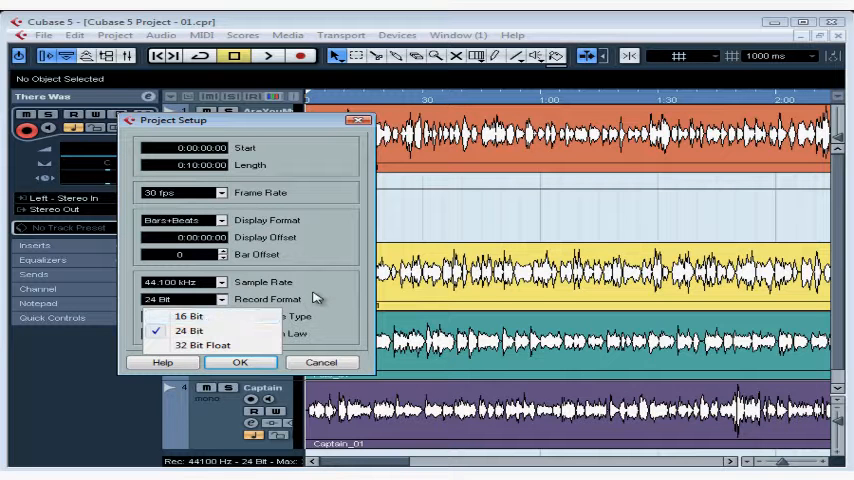
Keep Record Format at 24 Bit and close Project Setup
{"action": "left_click", "coordinate": [180, 330]}
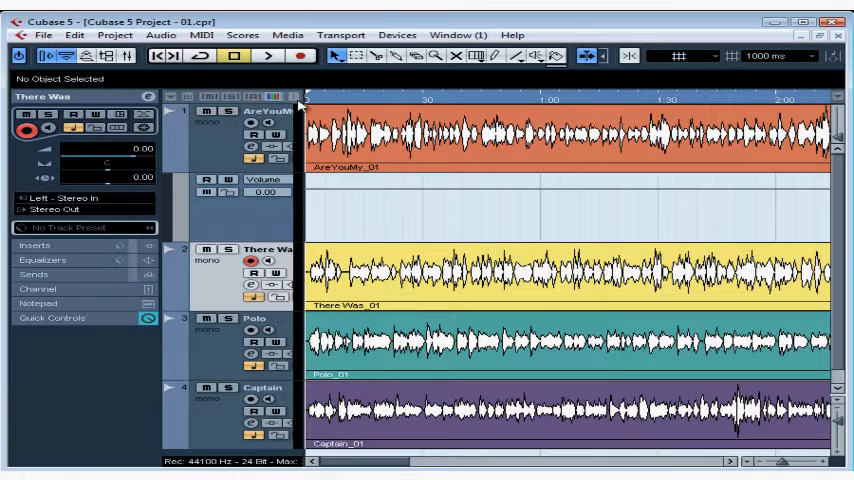
Open the Project menu over the four-track arrangement
{"action": "left_click", "coordinate": [115, 37]}
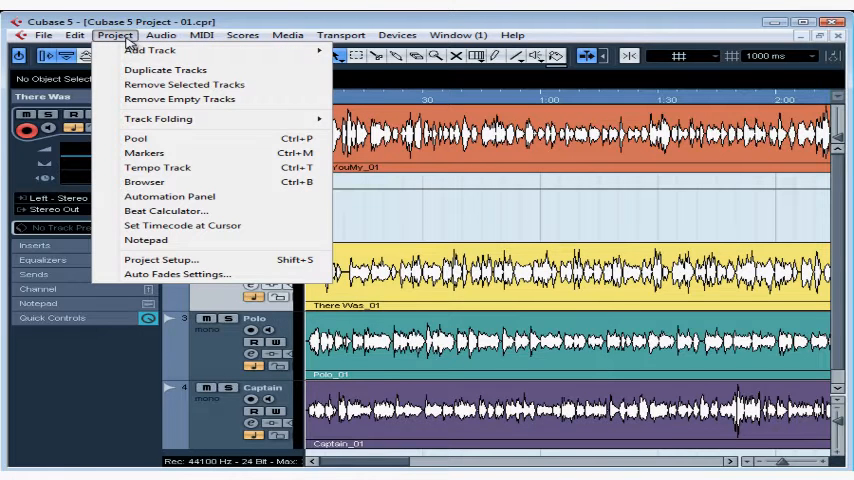
{"action": "mouse_move", "coordinate": [165, 260]}
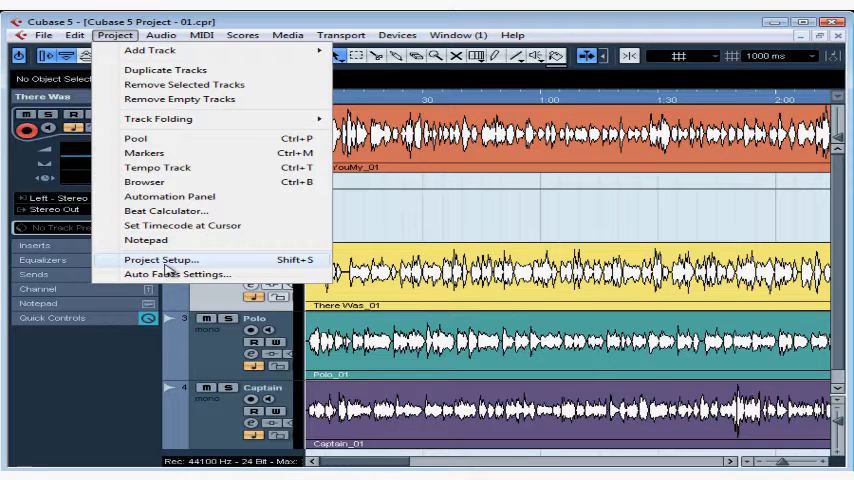
{"action": "mouse_move", "coordinate": [313, 266]}
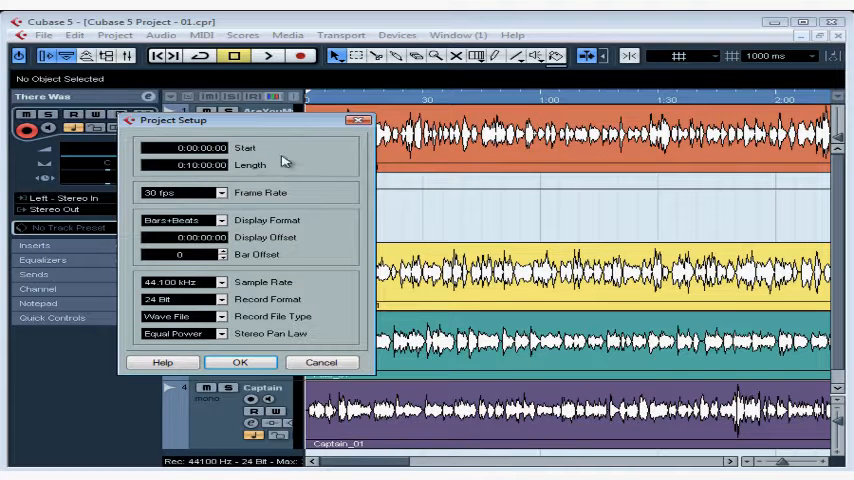
{"action": "mouse_move", "coordinate": [270, 166]}
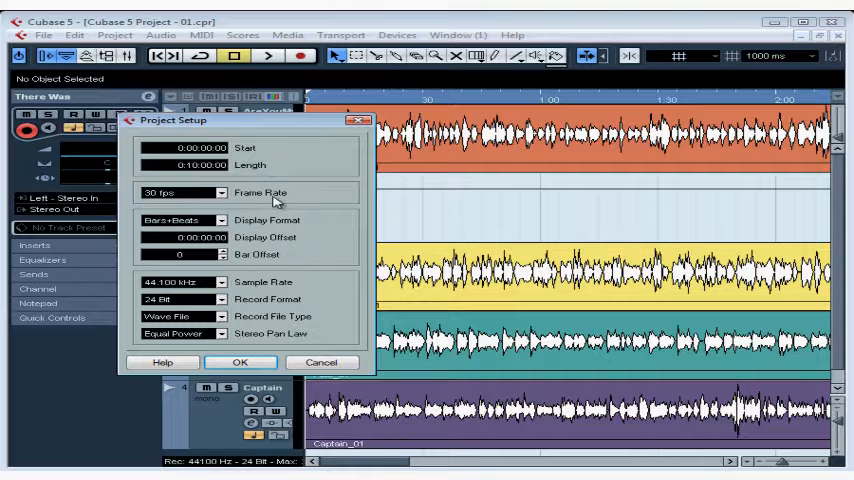
{"action": "mouse_move", "coordinate": [166, 200]}
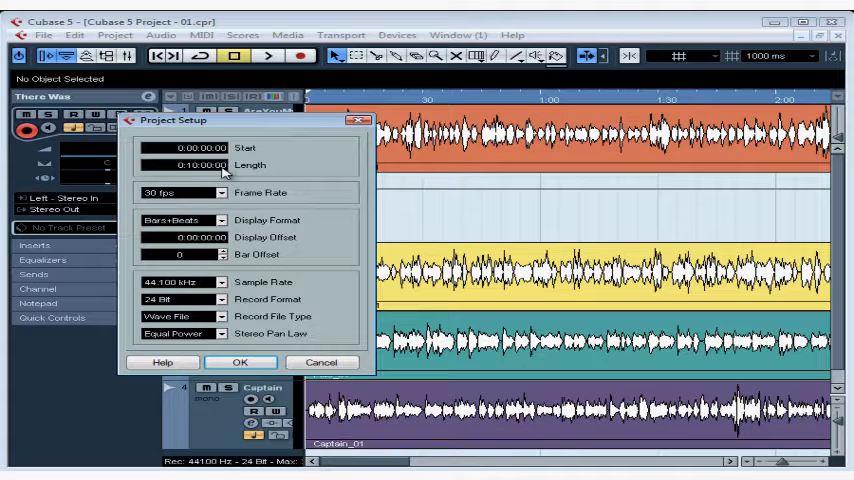
{"action": "mouse_move", "coordinate": [210, 172]}
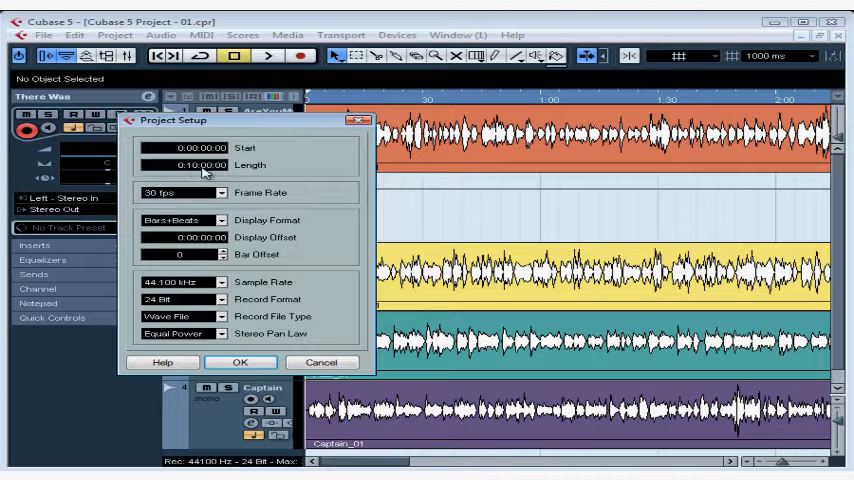
{"action": "mouse_move", "coordinate": [245, 173]}
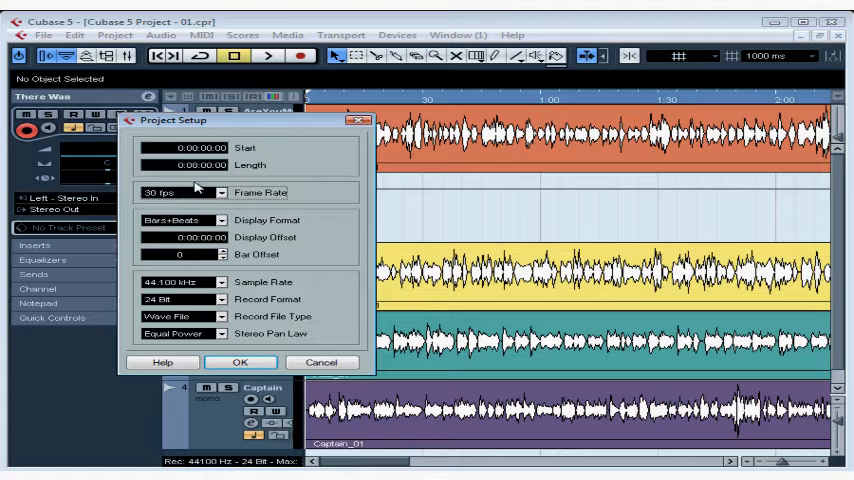
{"action": "mouse_move", "coordinate": [259, 198]}
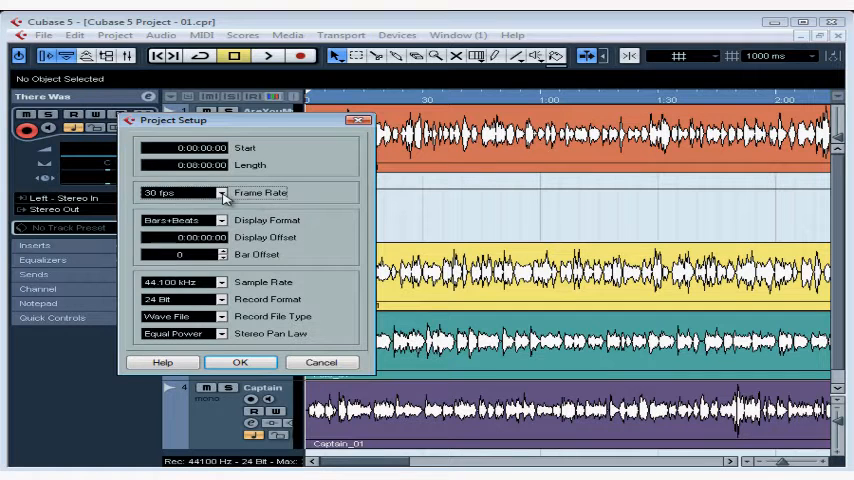
{"action": "left_click", "coordinate": [216, 192]}
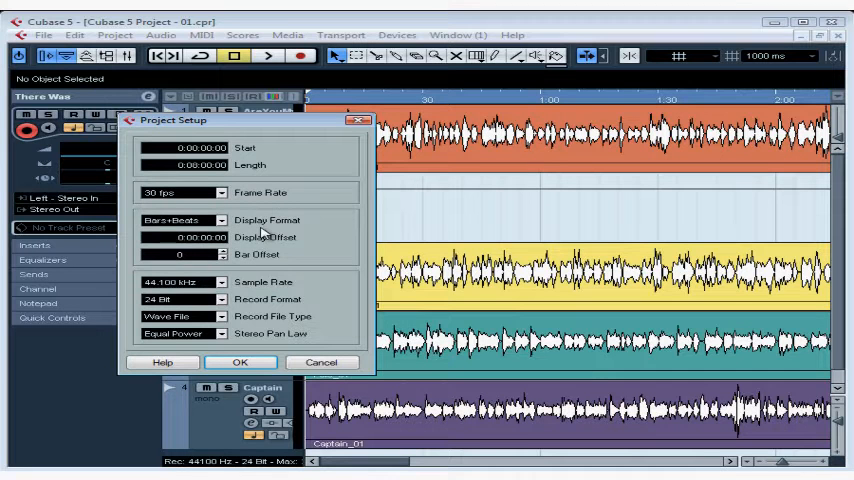
List the Display Format choices, with Bars+Beats still checked
{"action": "left_click", "coordinate": [213, 220]}
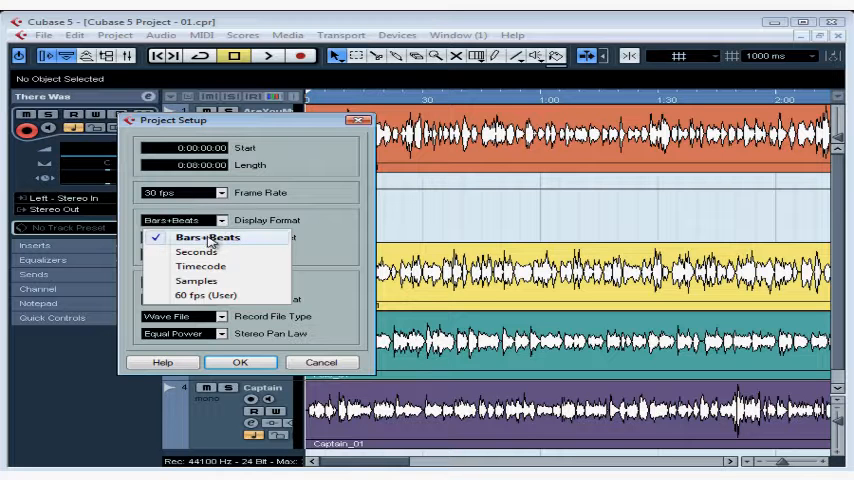
{"action": "mouse_move", "coordinate": [200, 265]}
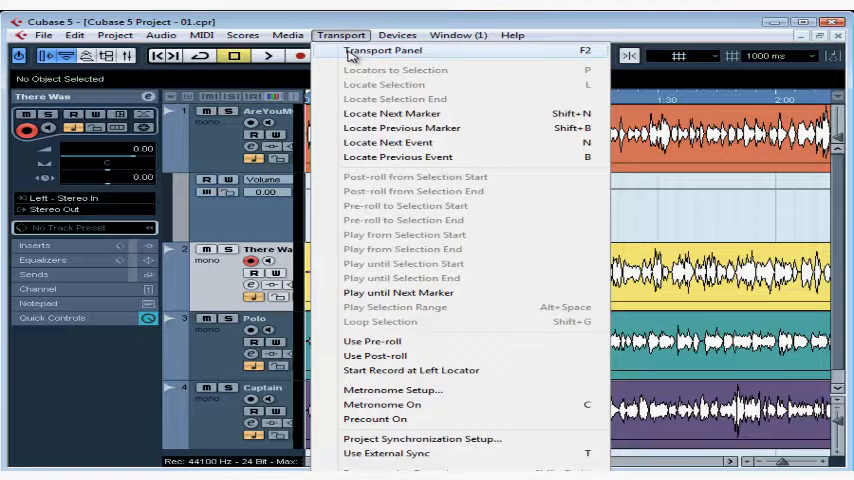
Open the Transport menu, then reopen Project Setup from the Project menu
{"action": "left_click", "coordinate": [380, 49]}
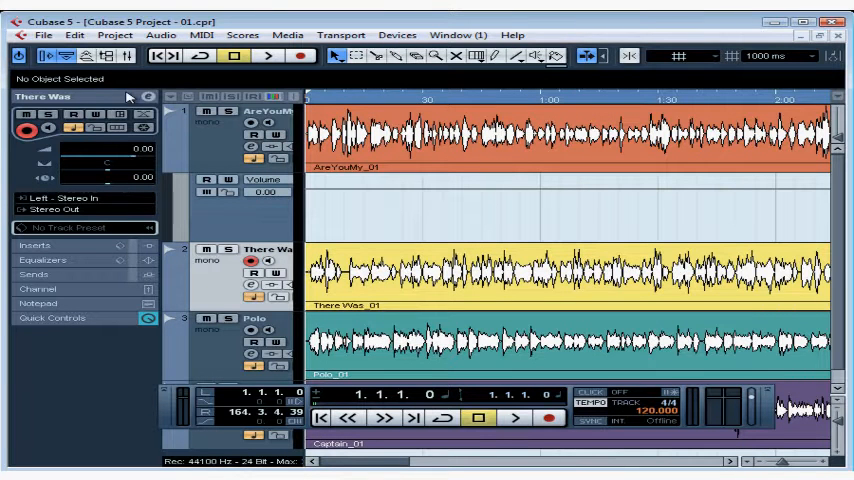
{"action": "left_click", "coordinate": [115, 37]}
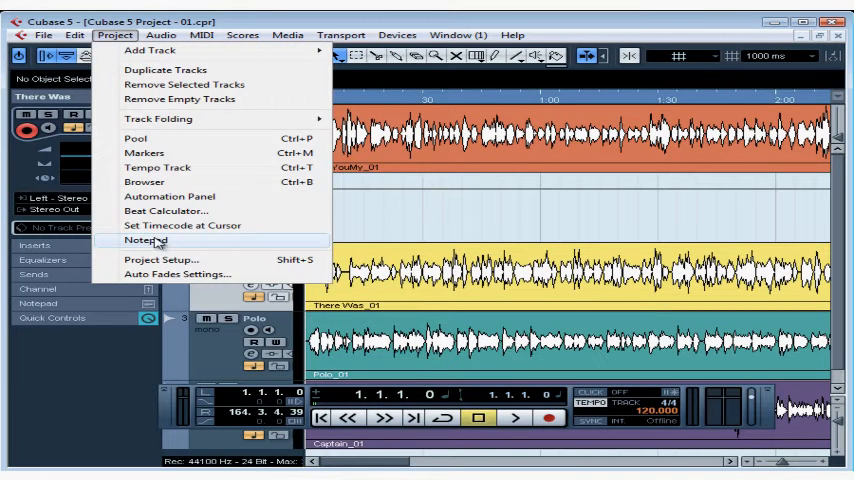
{"action": "left_click", "coordinate": [160, 261]}
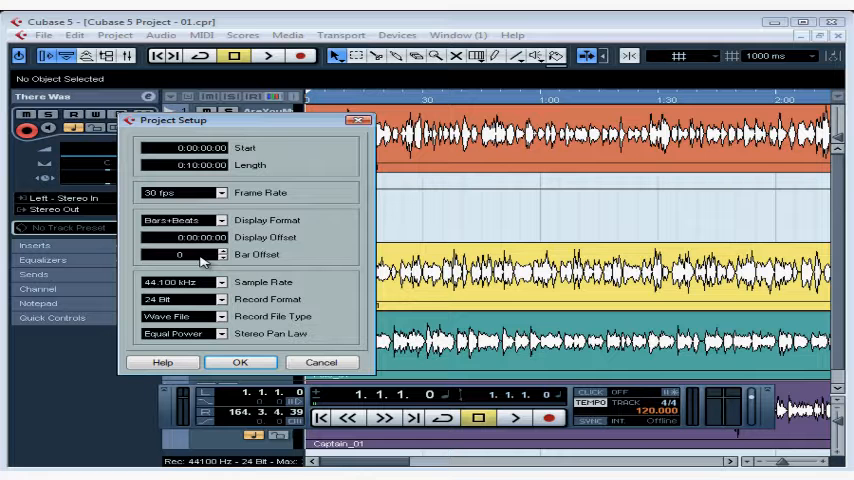
Return Bar Offset to 0 and list the sample rates, 44.1 kHz checked
{"action": "left_click", "coordinate": [224, 253]}
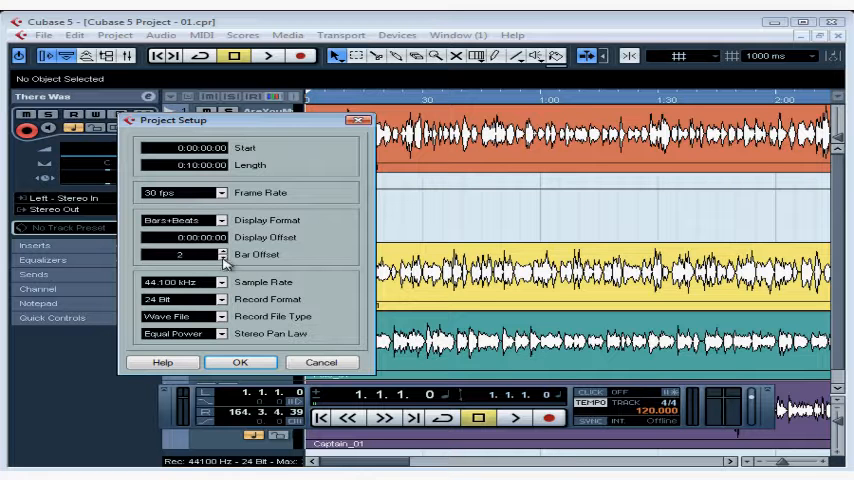
{"action": "left_click", "coordinate": [221, 259]}
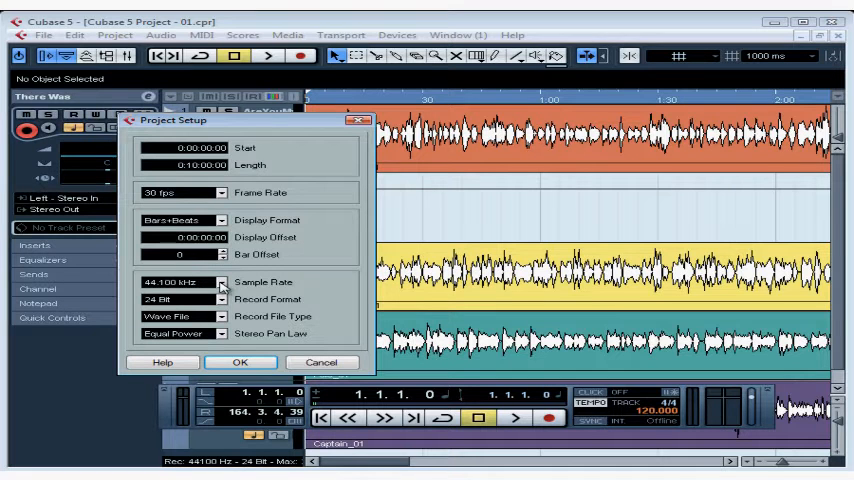
{"action": "mouse_move", "coordinate": [270, 325]}
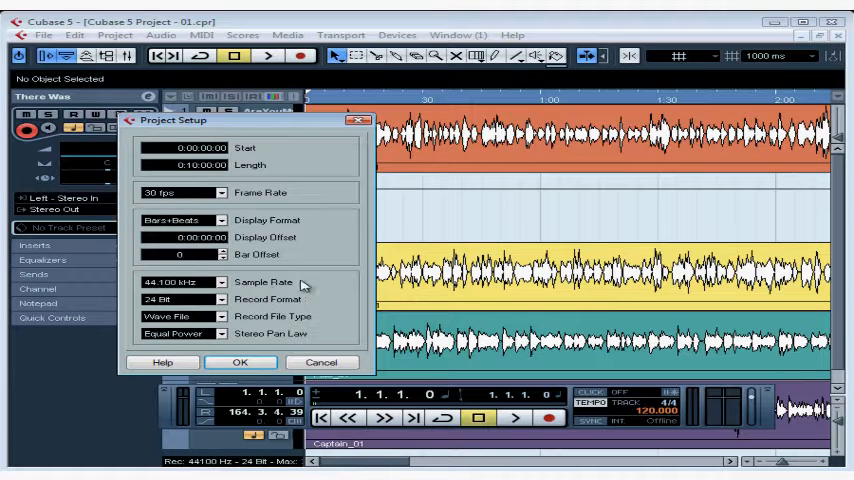
{"action": "left_click", "coordinate": [219, 282]}
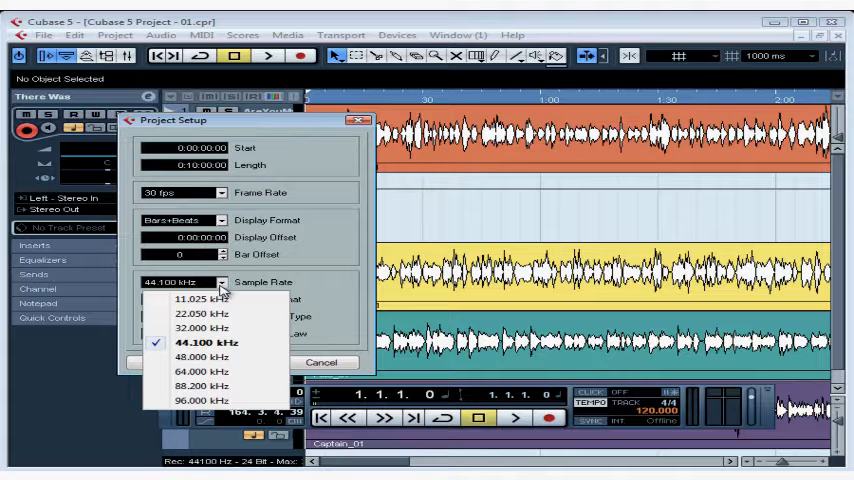
{"action": "mouse_move", "coordinate": [202, 357]}
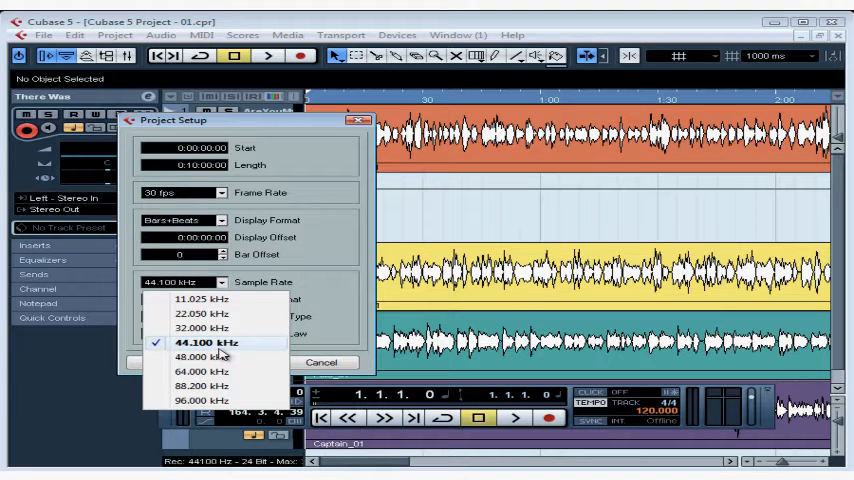
{"action": "mouse_move", "coordinate": [225, 363]}
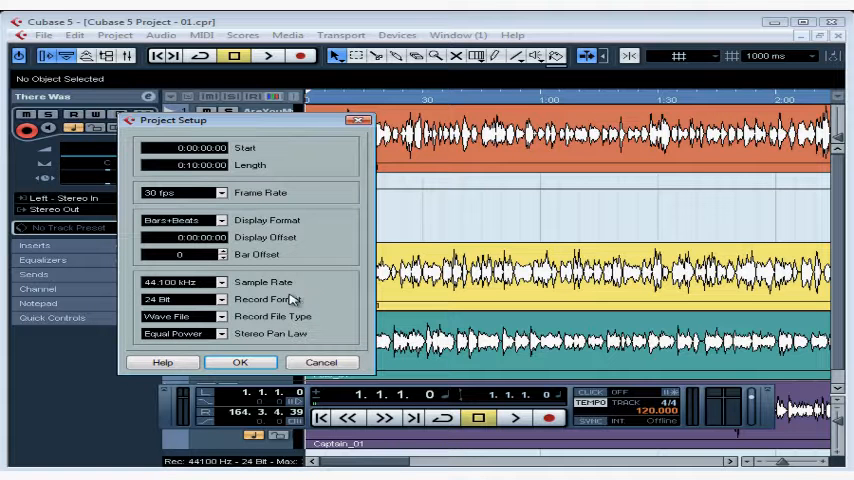
{"action": "mouse_move", "coordinate": [304, 302]}
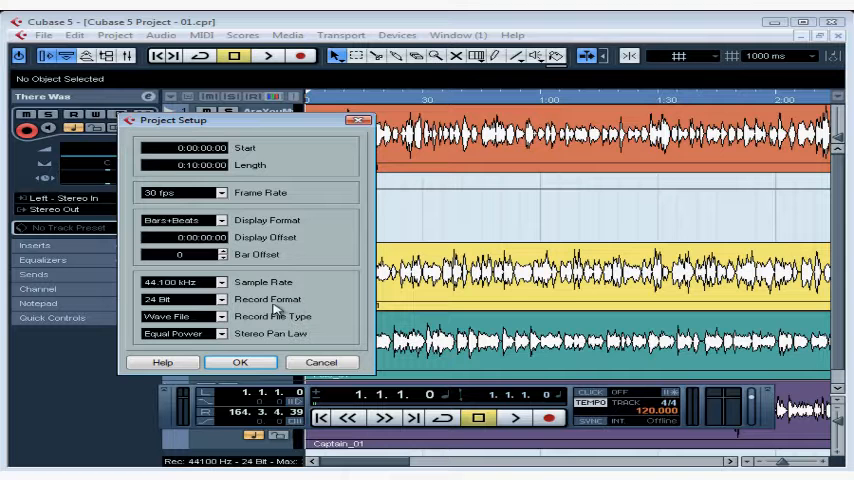
{"action": "left_click", "coordinate": [215, 299]}
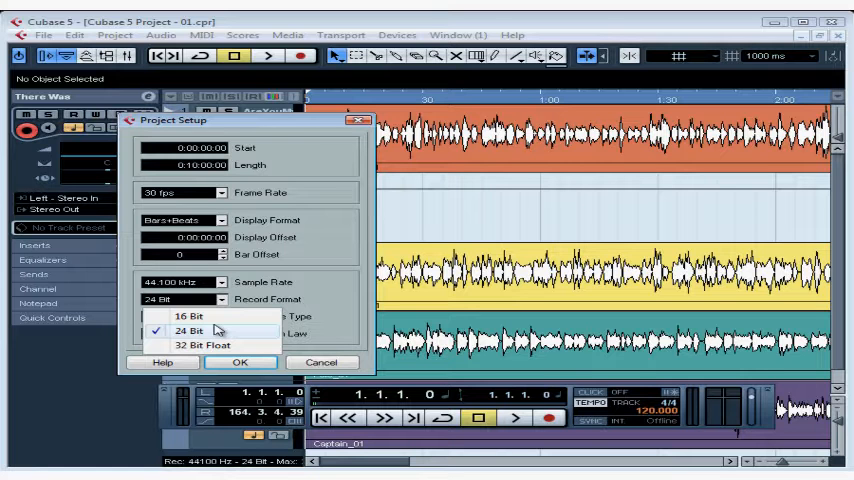
{"action": "left_click", "coordinate": [193, 330]}
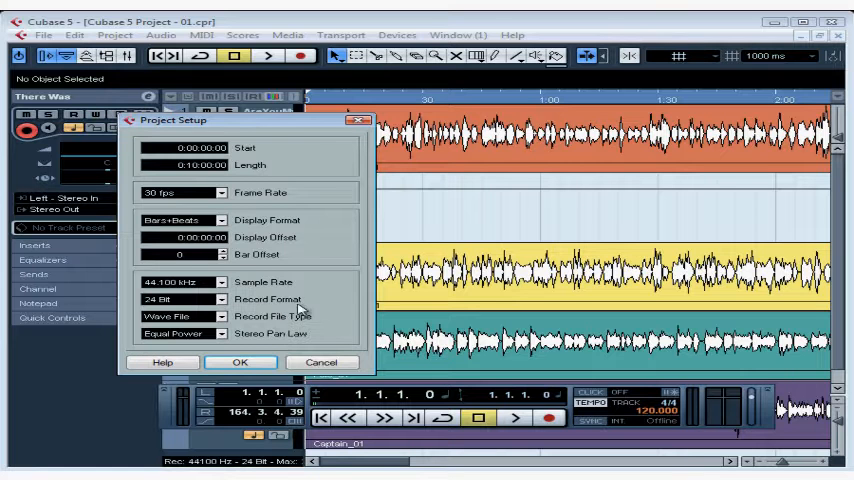
{"action": "left_click", "coordinate": [214, 316]}
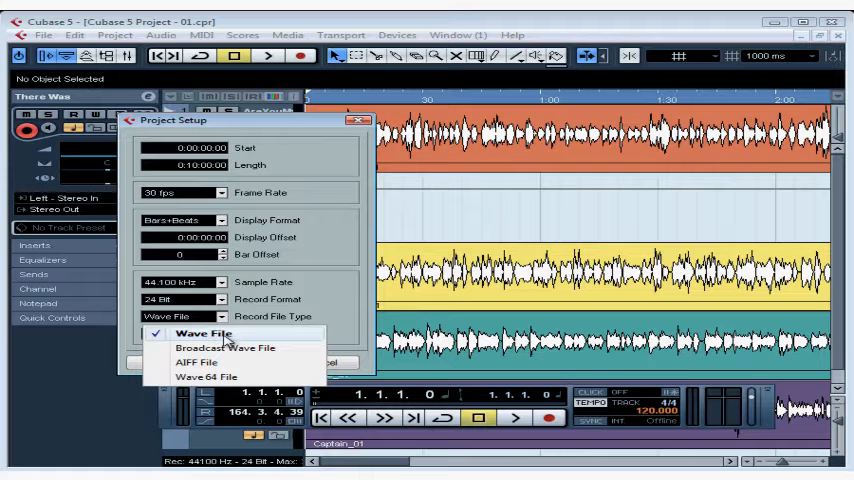
{"action": "mouse_move", "coordinate": [228, 353]}
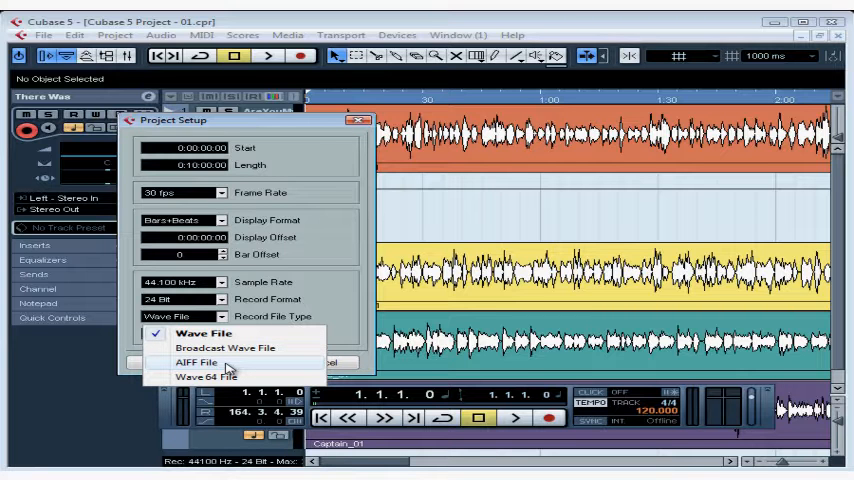
{"action": "mouse_move", "coordinate": [212, 386]}
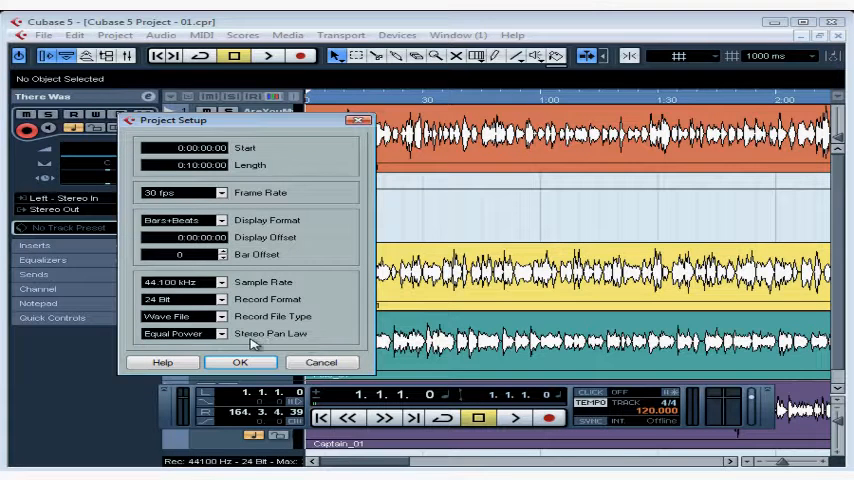
{"action": "left_click", "coordinate": [208, 333]}
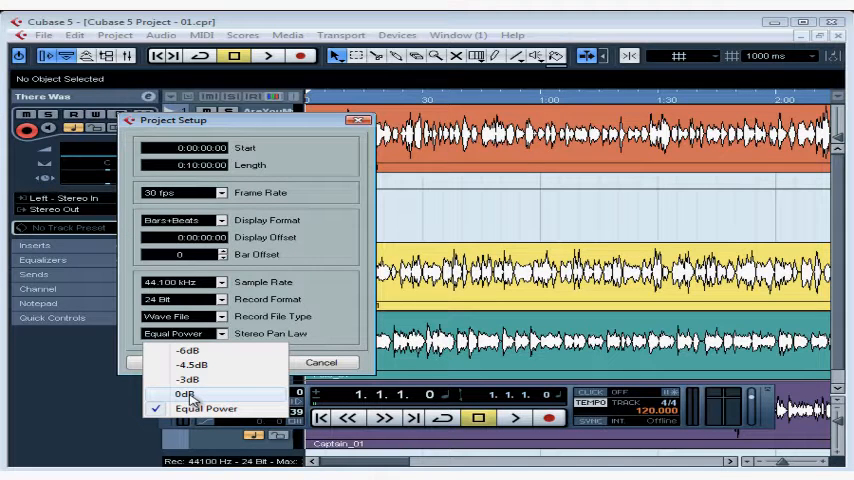
{"action": "mouse_move", "coordinate": [194, 397]}
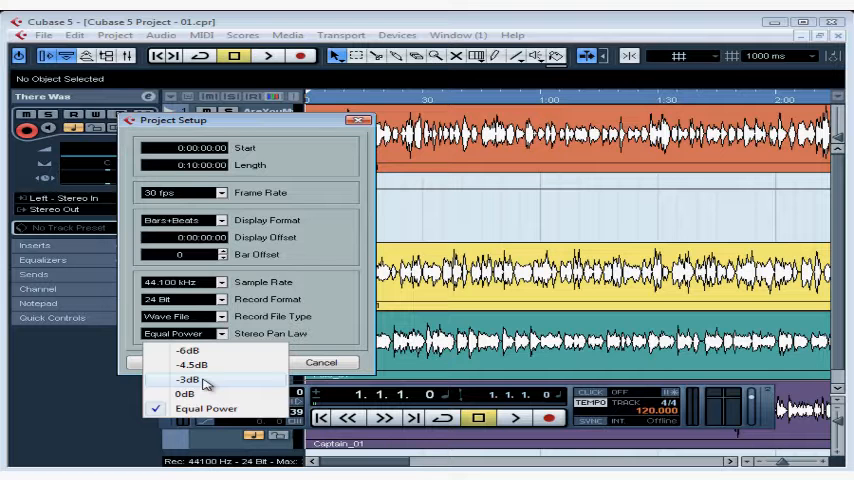
{"action": "mouse_move", "coordinate": [190, 396]}
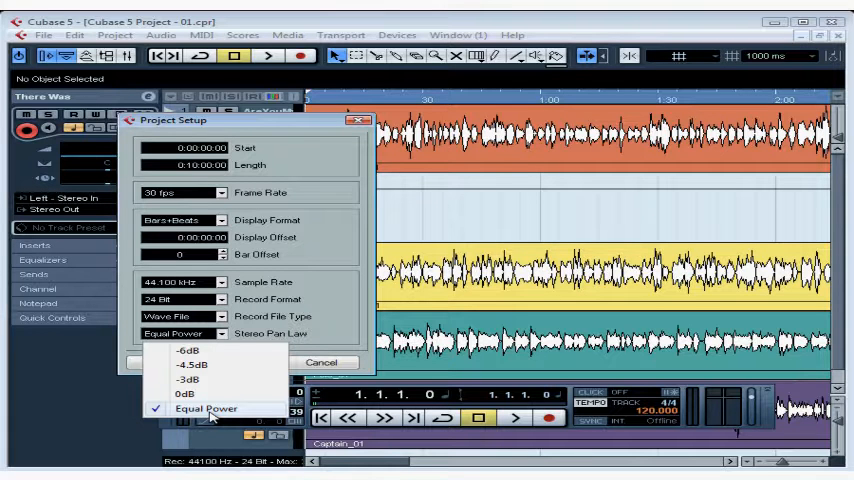
{"action": "left_click", "coordinate": [197, 409]}
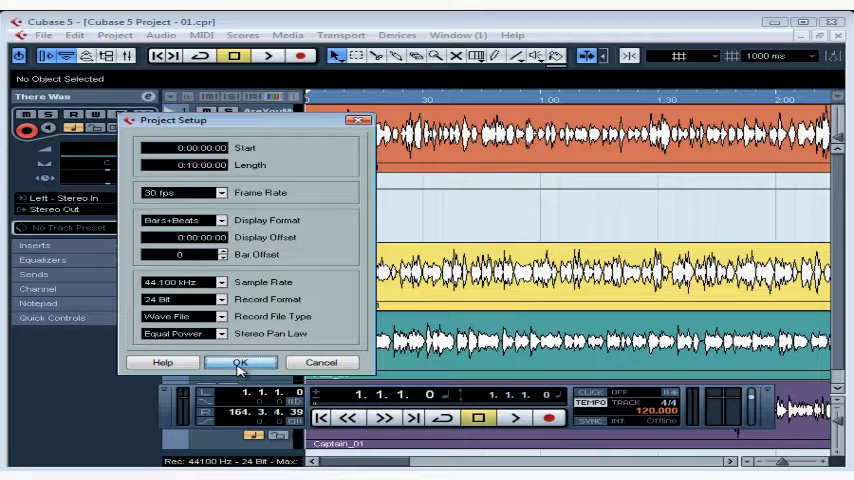
Confirm Project Setup with OK, keeping the settings and returning to the tracks
{"action": "left_click", "coordinate": [238, 362]}
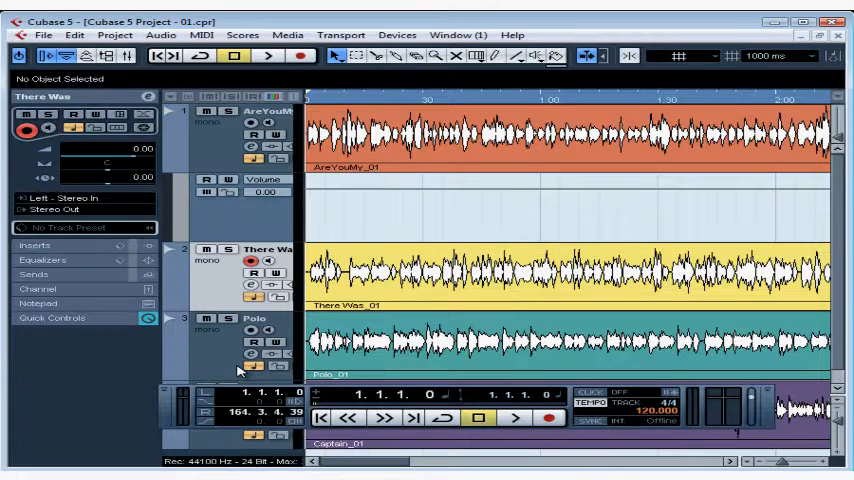